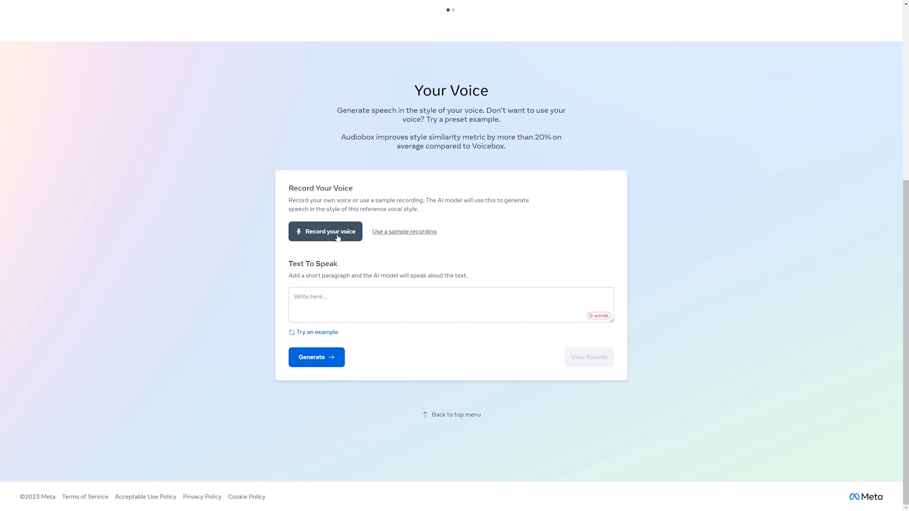
- Record a reference voice sample in Audiobox and play back the first generated clip
left_click(324, 231)
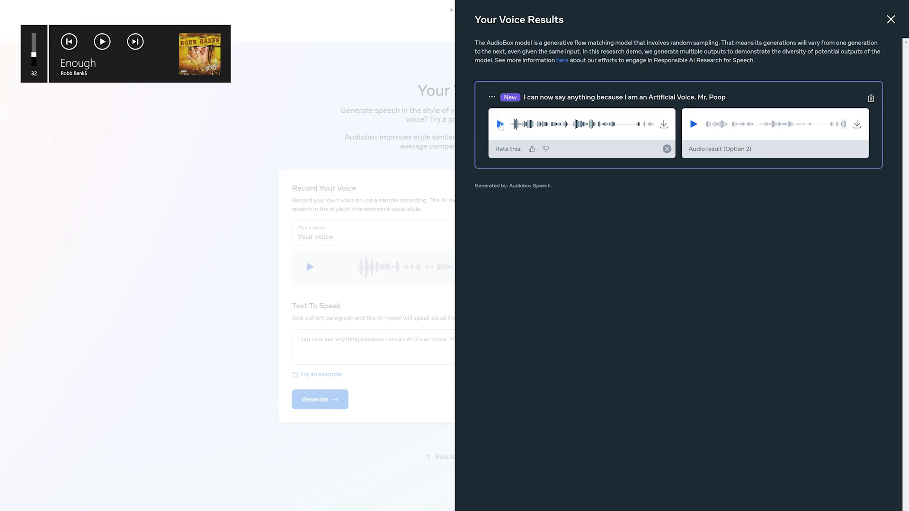
left_click(500, 124)
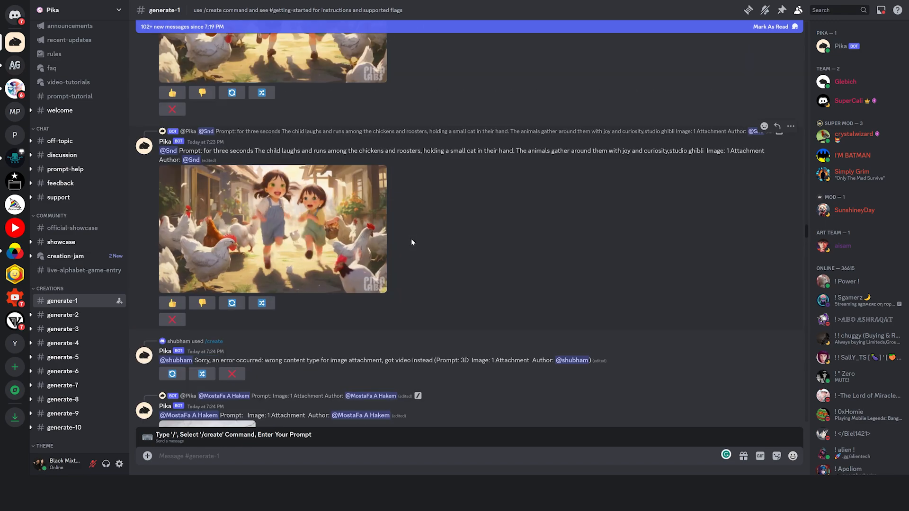
- Browse the Pika generate-1 bot posts and watch the warrior video full screen
scroll("down", 3)
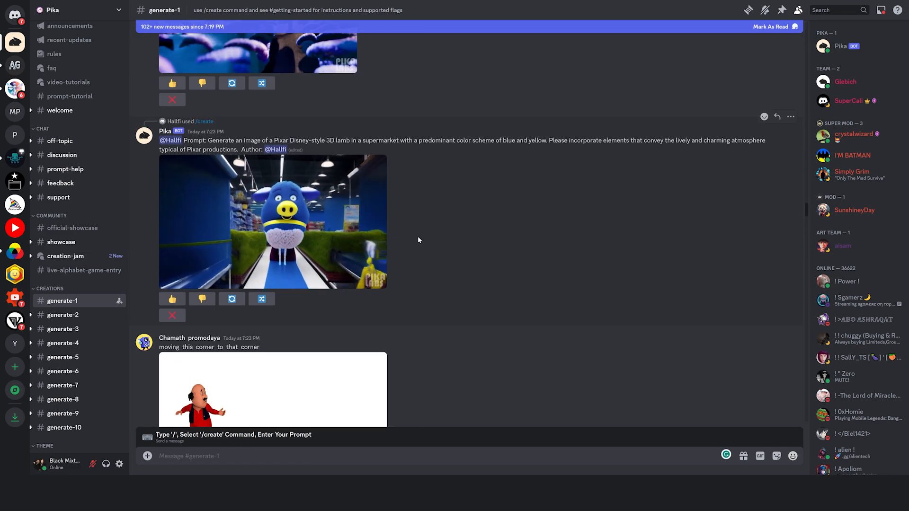
scroll("down", 3)
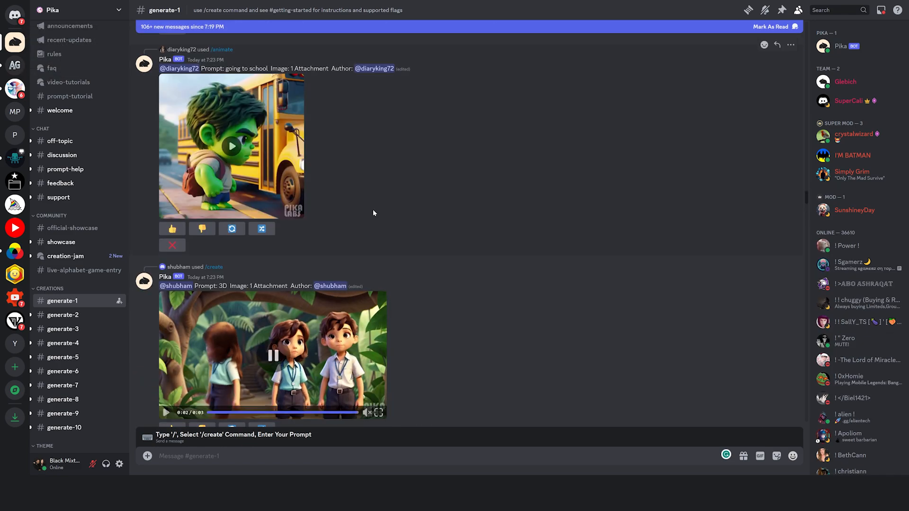
scroll("down", 3)
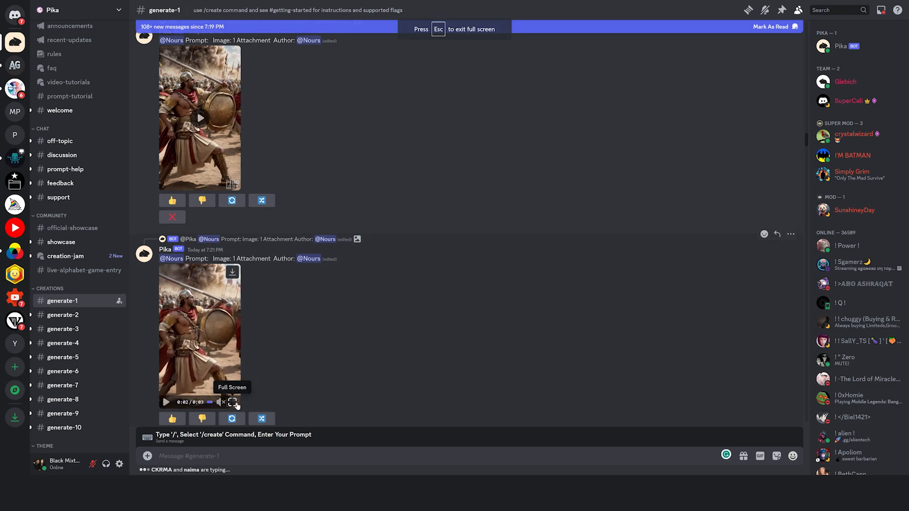
left_click(231, 401)
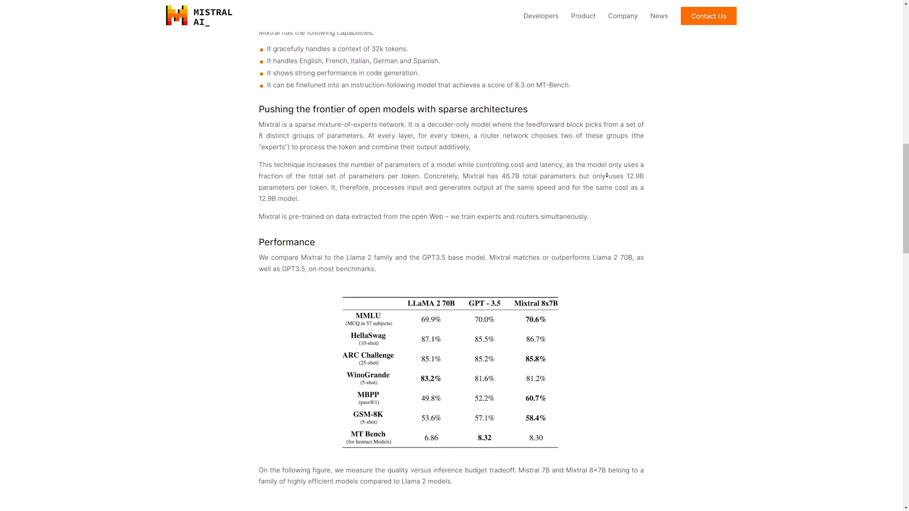
- Scroll the Mixtral announcement down to the Performance table and inference-budget charts
scroll("down", 3)
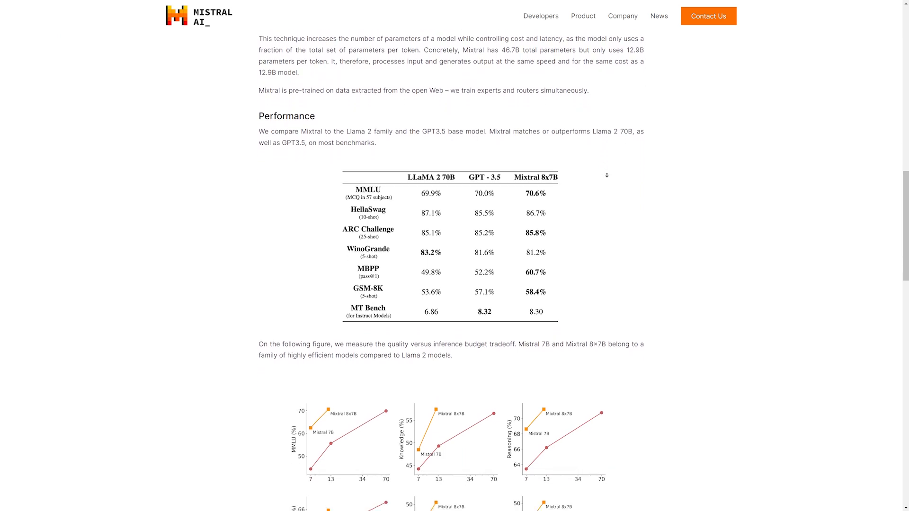
scroll("down", 3)
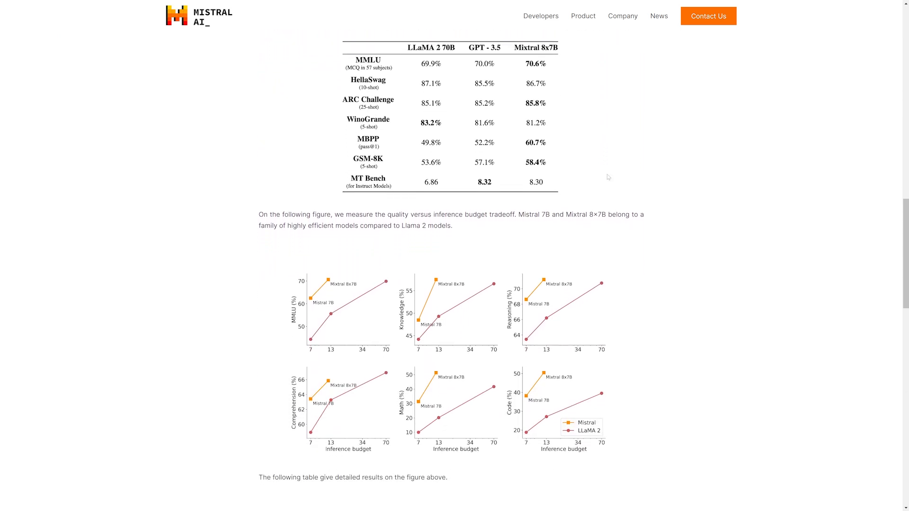
mouse_move(556, 78)
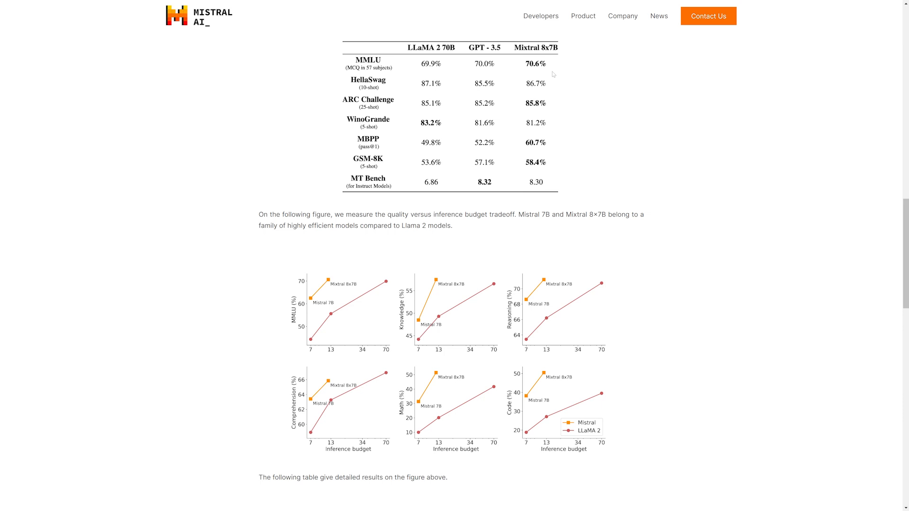
mouse_move(555, 95)
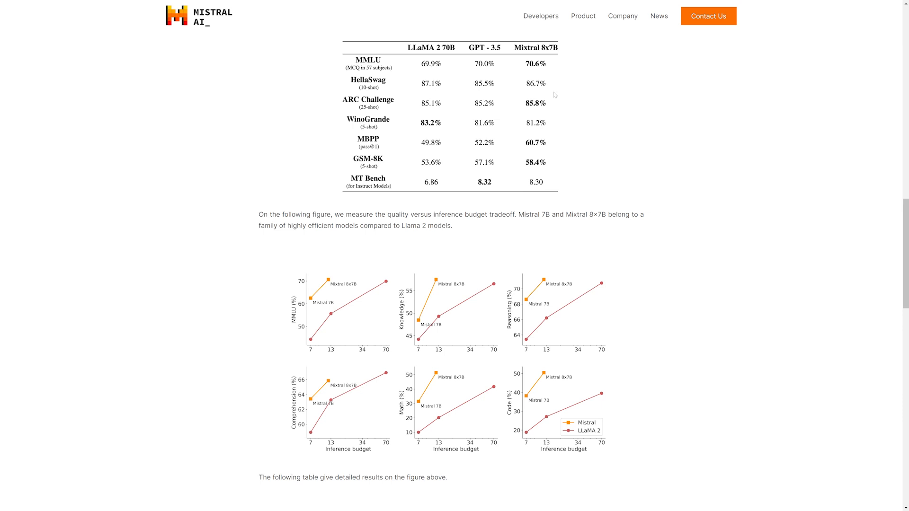
mouse_move(548, 148)
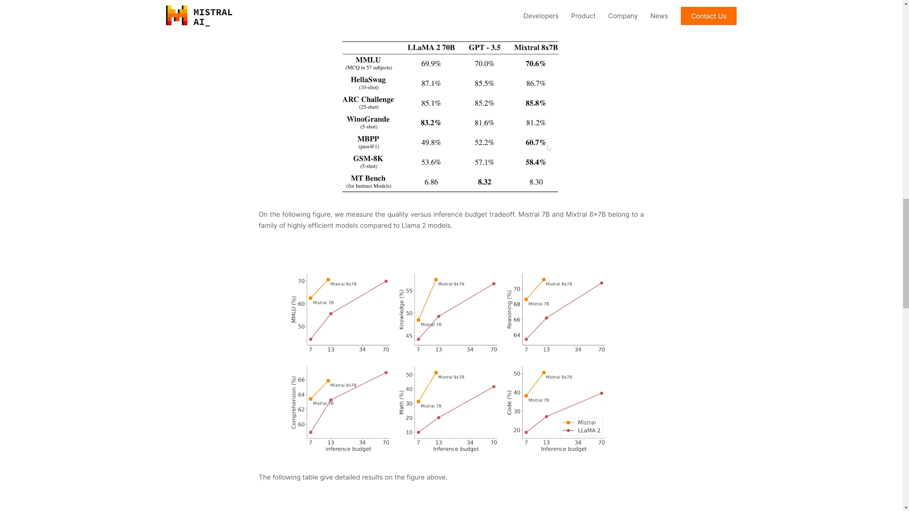
mouse_move(696, 190)
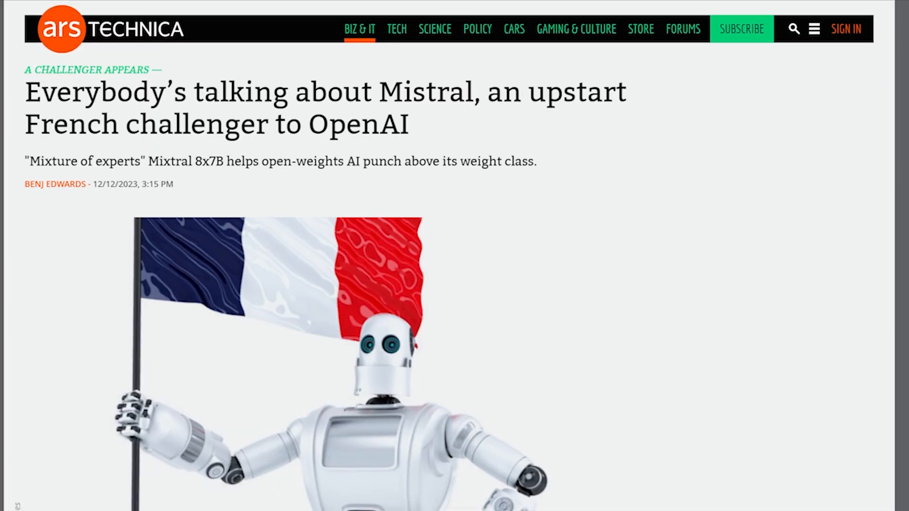
- Scroll down the Mistral AI X post sharing the Mixtral 8x7B magnet link
scroll("down", 3)
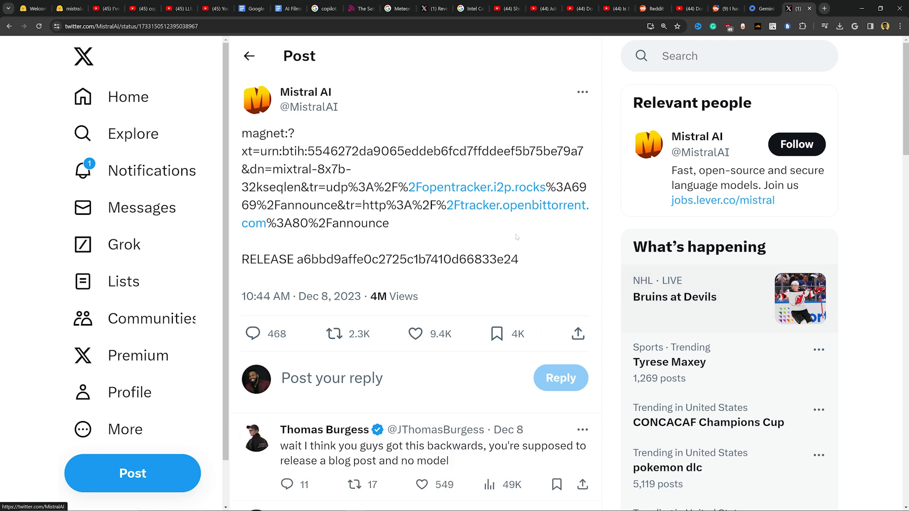
mouse_move(618, 298)
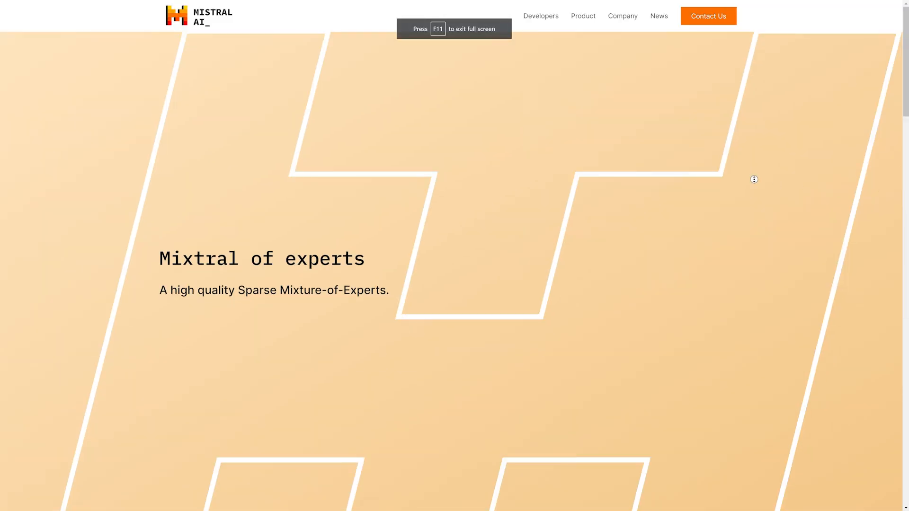
mouse_move(750, 282)
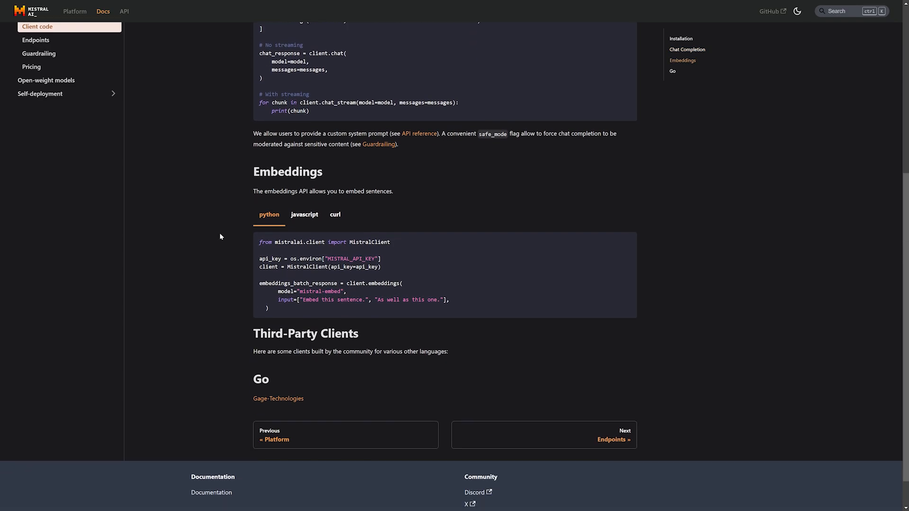
- Read the Open-weight models docs through Downloading, Sizes and Chat template, then switch to LM Studio
left_click(46, 80)
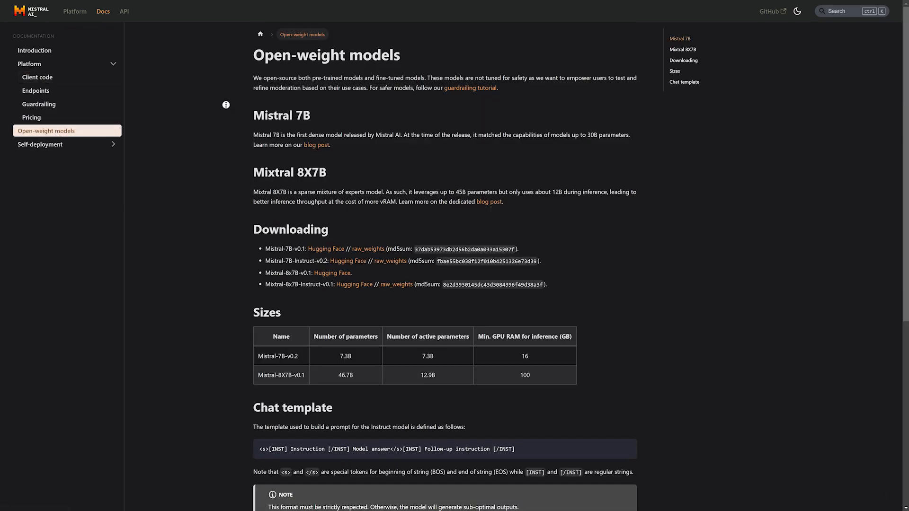
scroll("down", 3)
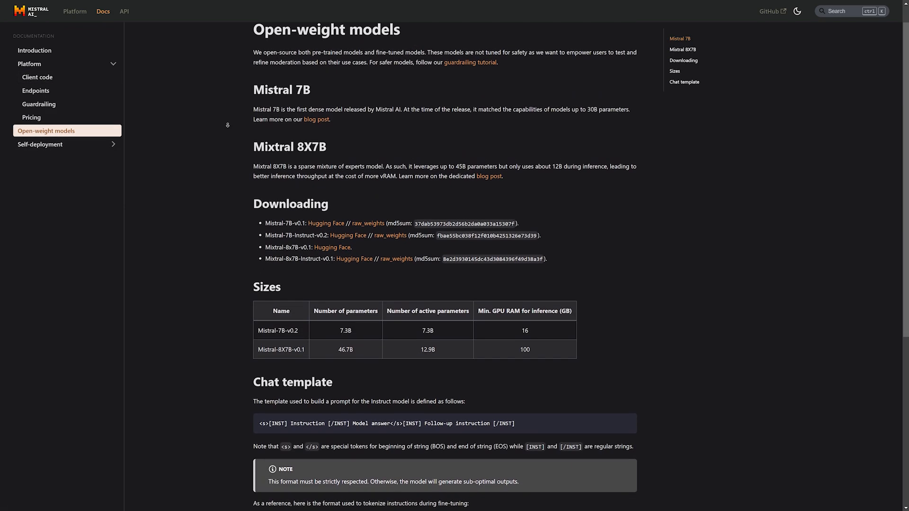
scroll("down", 3)
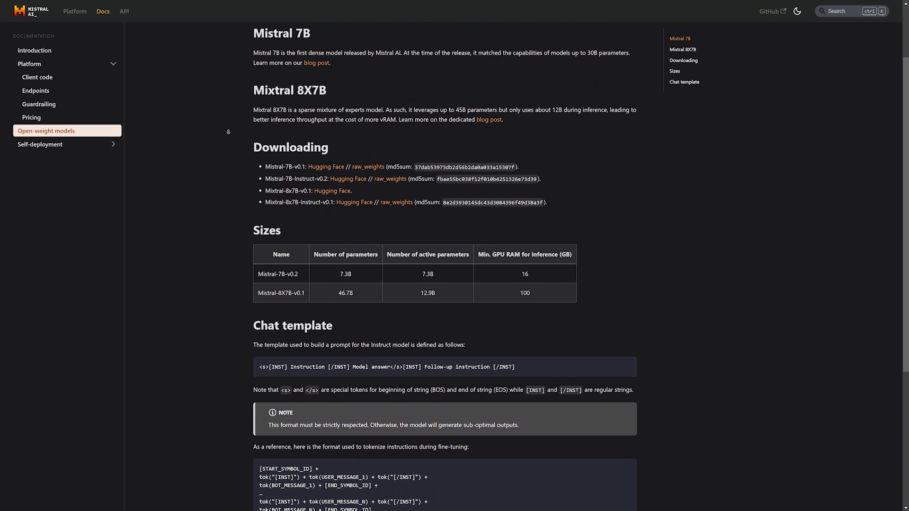
scroll("down", 3)
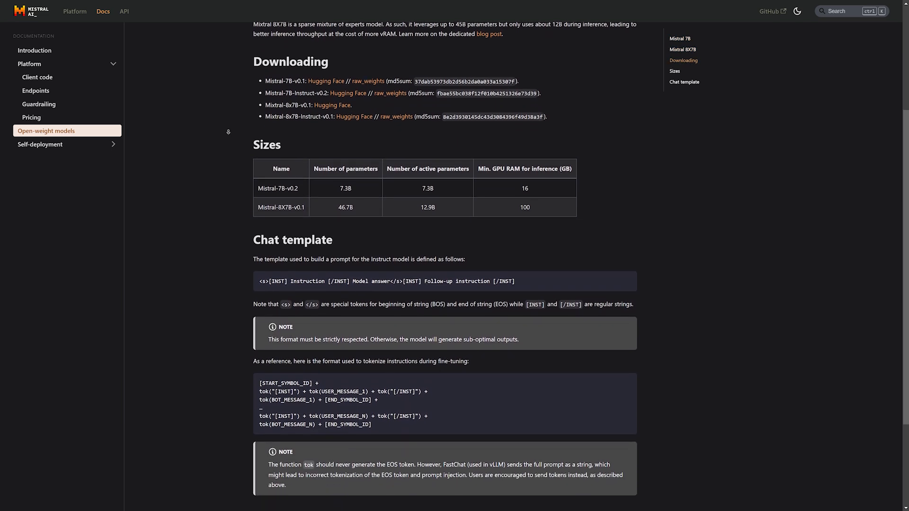
scroll("down", 3)
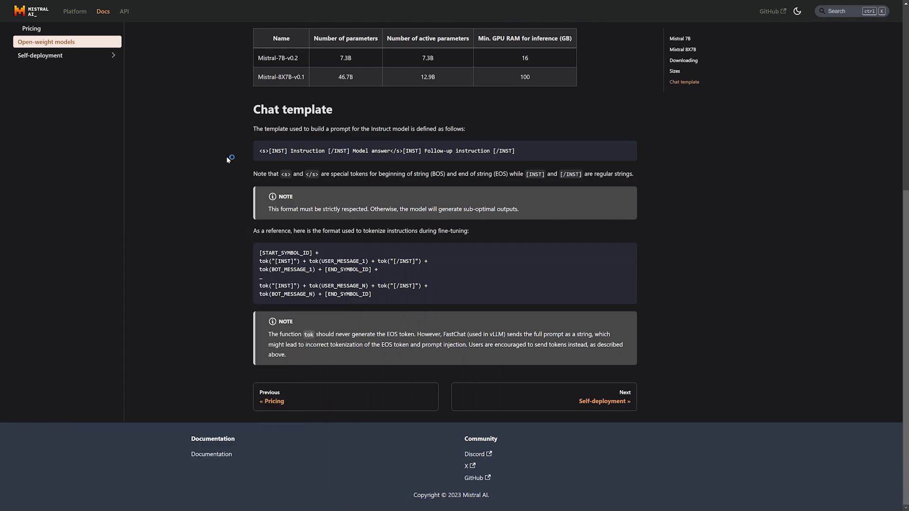
key("alt+tab")
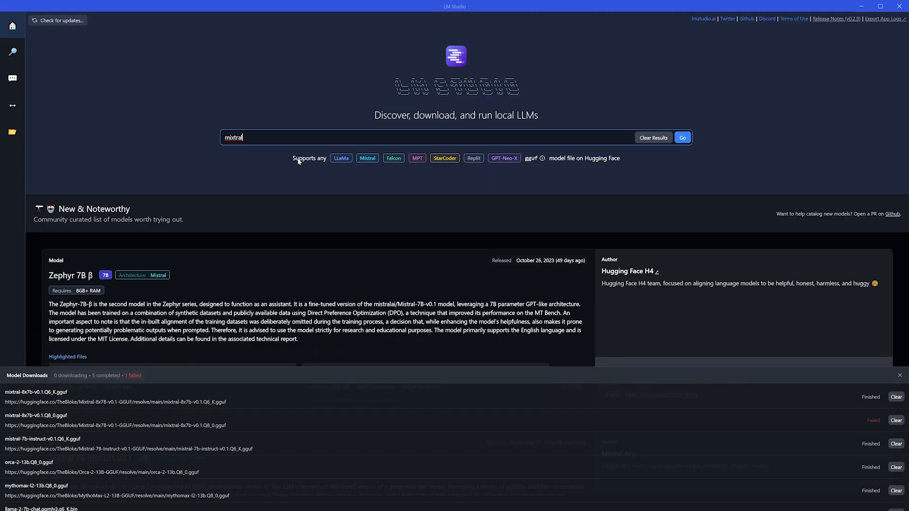
- Search LM Studio's model page for mixtral, showing the finished Mixtral 8x7B download
left_click(653, 137)
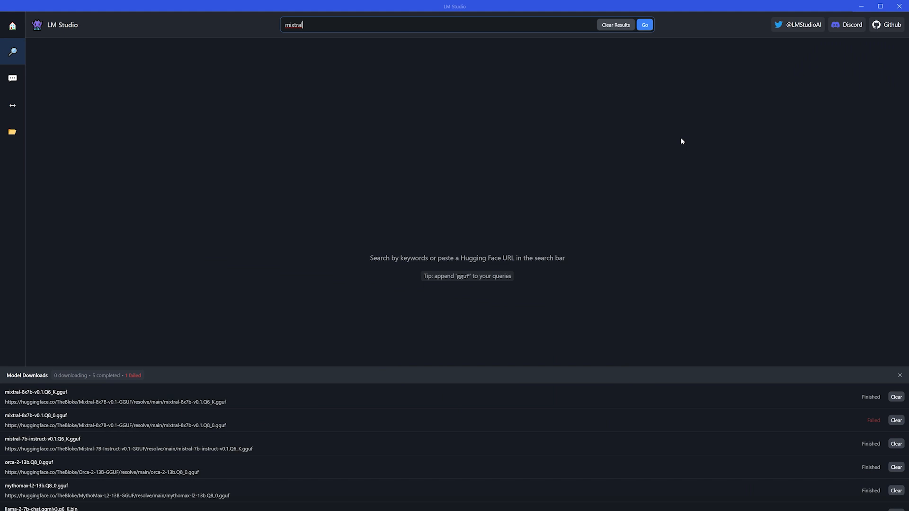
left_click(644, 25)
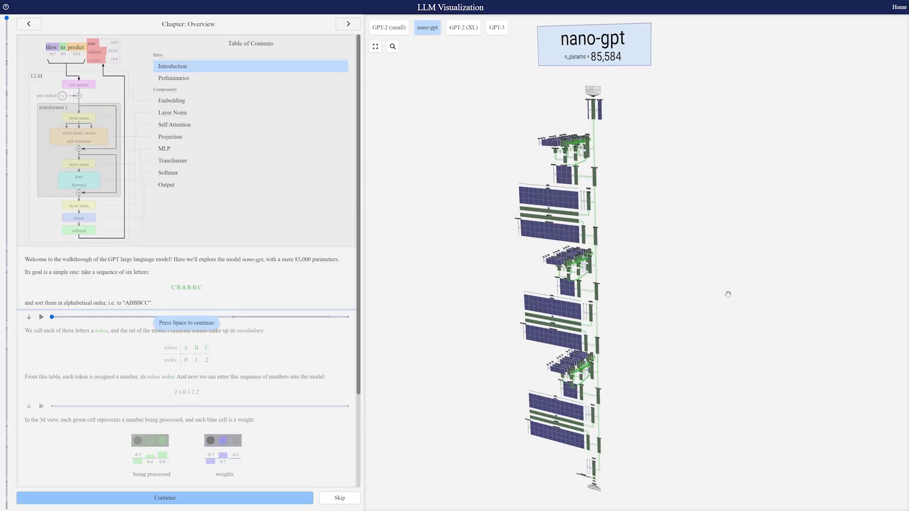
mouse_move(642, 226)
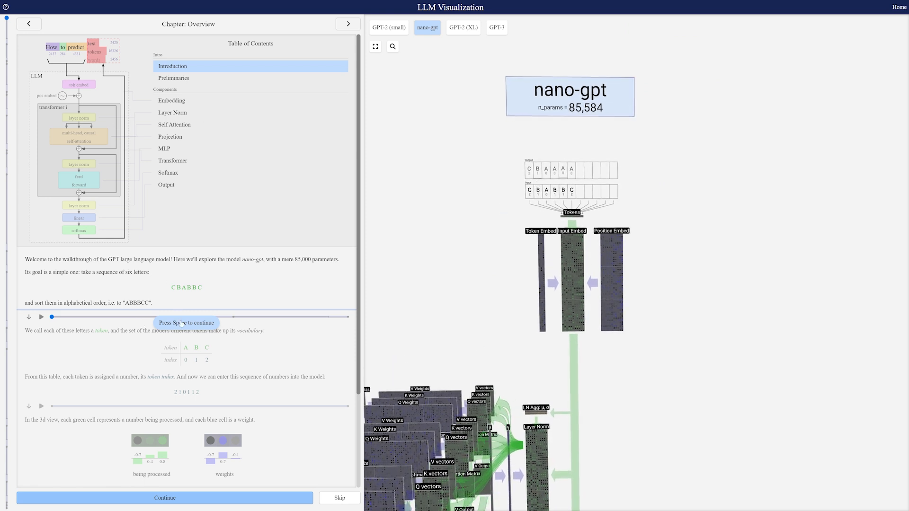
- Step through the nano-gpt Table of Contents entries and zoom the 3D view out to the full model
left_click(172, 101)
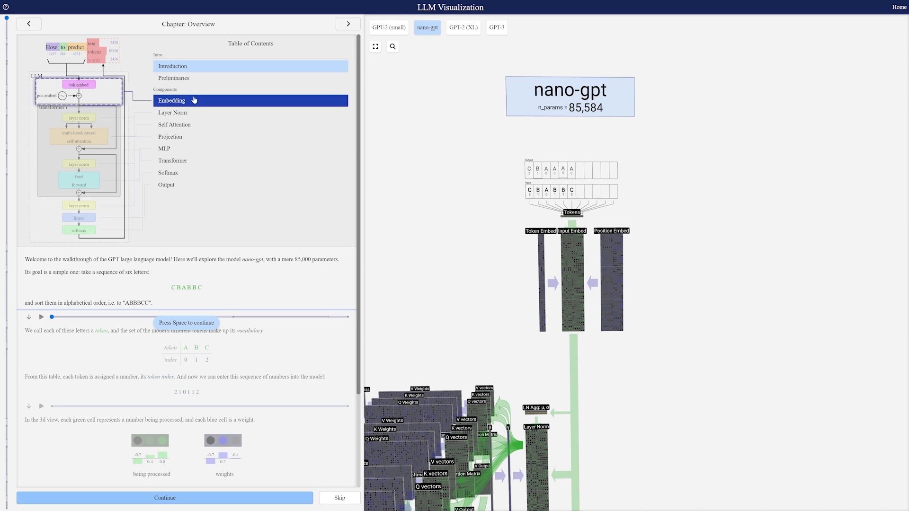
left_click(174, 125)
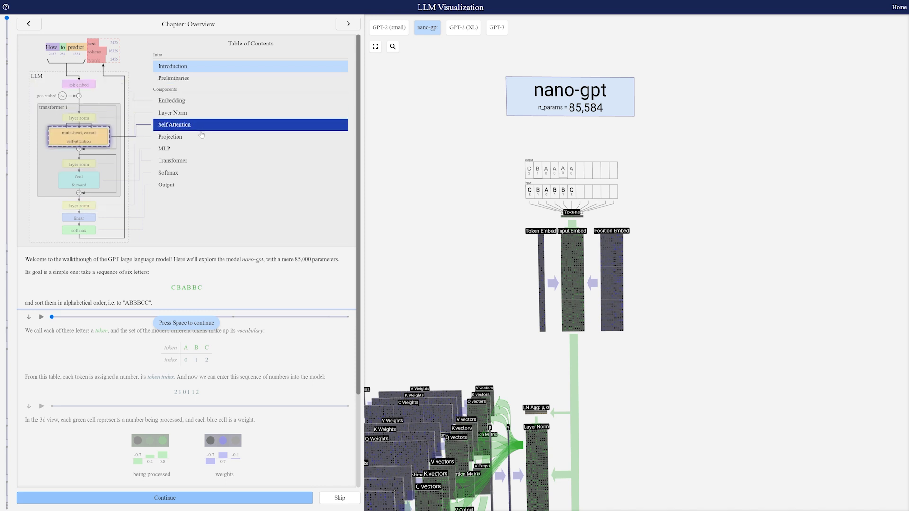
left_click(164, 148)
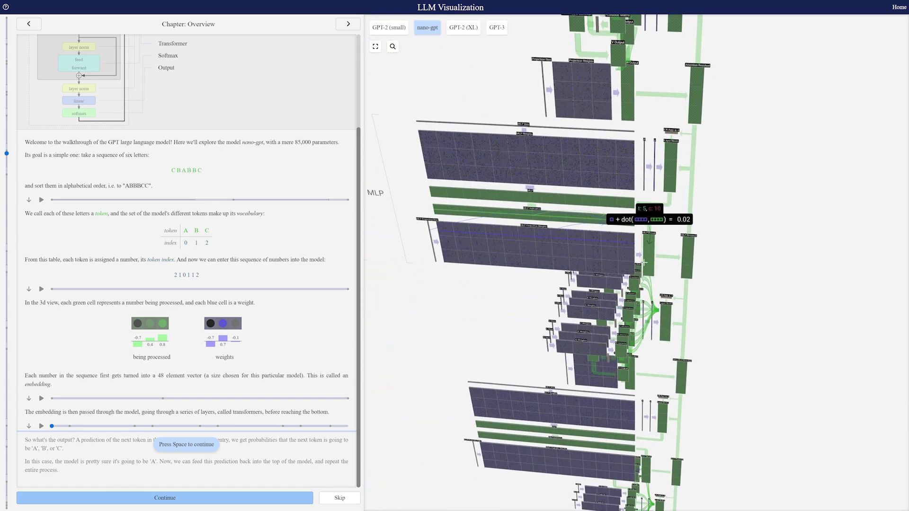
left_click(375, 46)
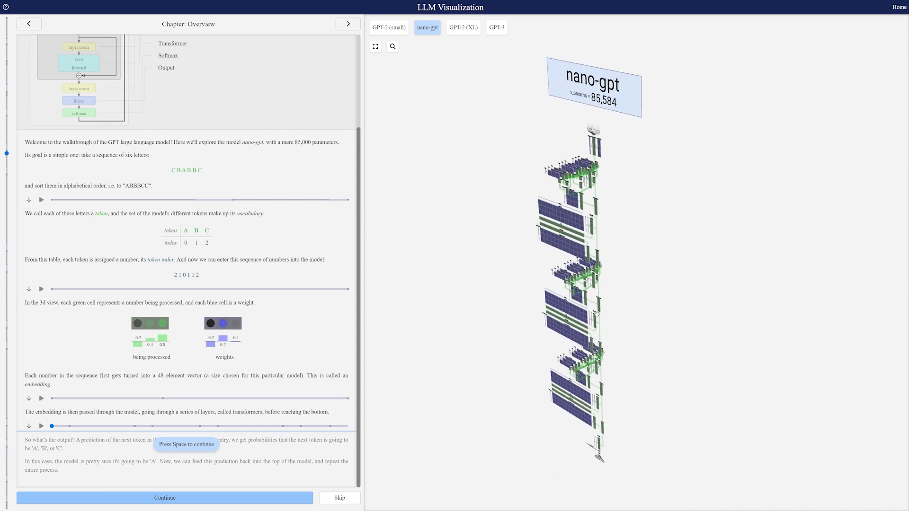
left_click(496, 28)
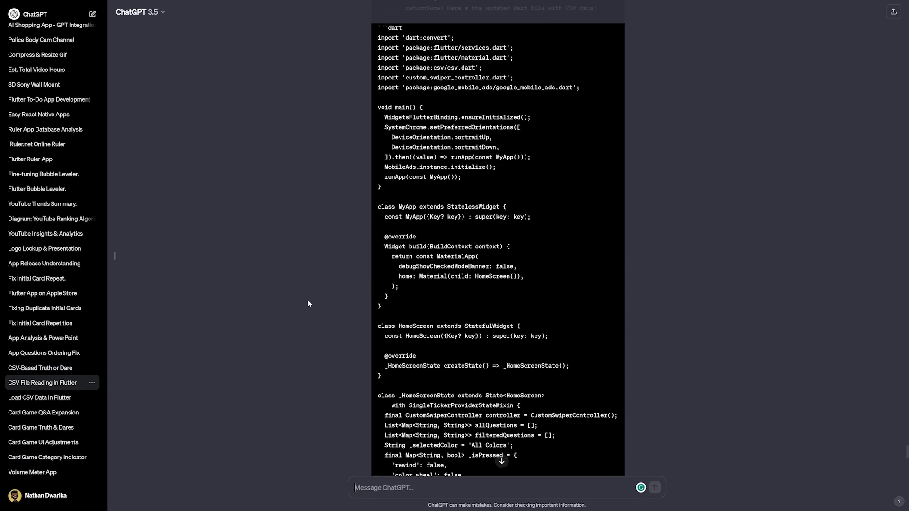
- Scroll through ChatGPT's Dart CSV code and the Truth or Dare Google Play listing
scroll("up", 3)
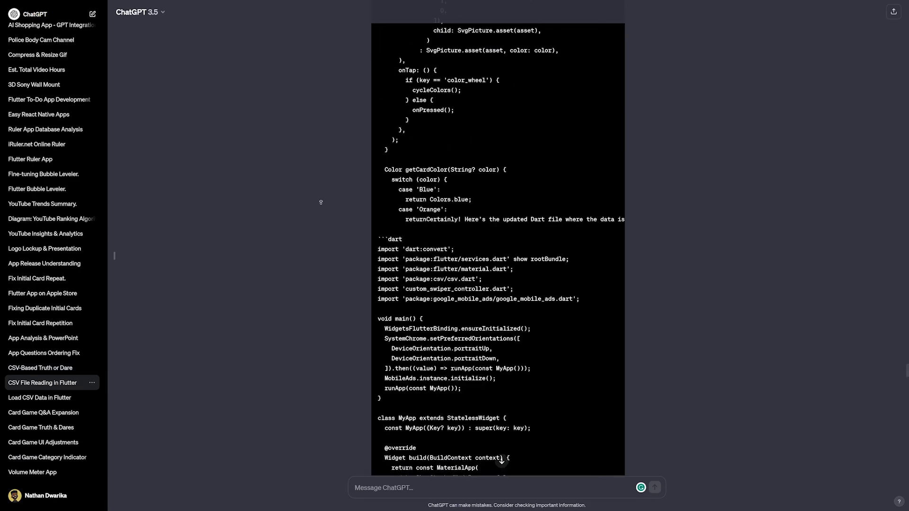
scroll("down", 3)
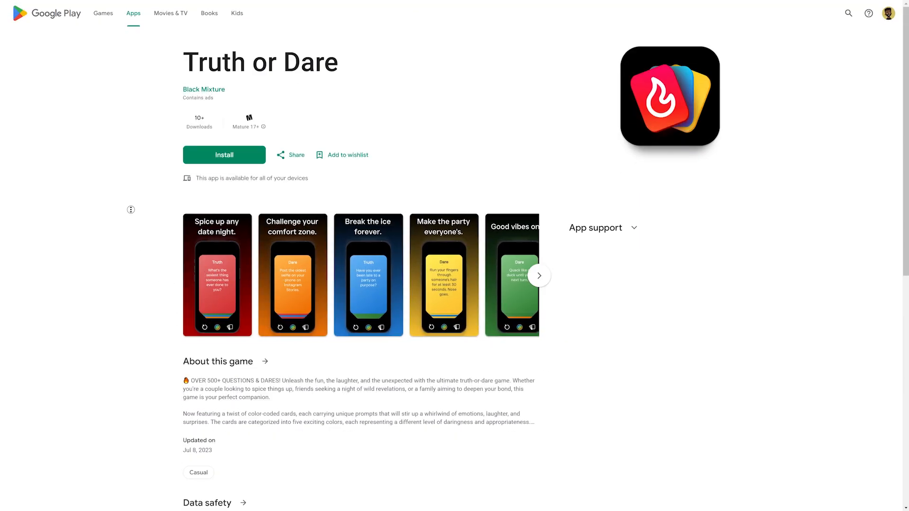
scroll("down", 3)
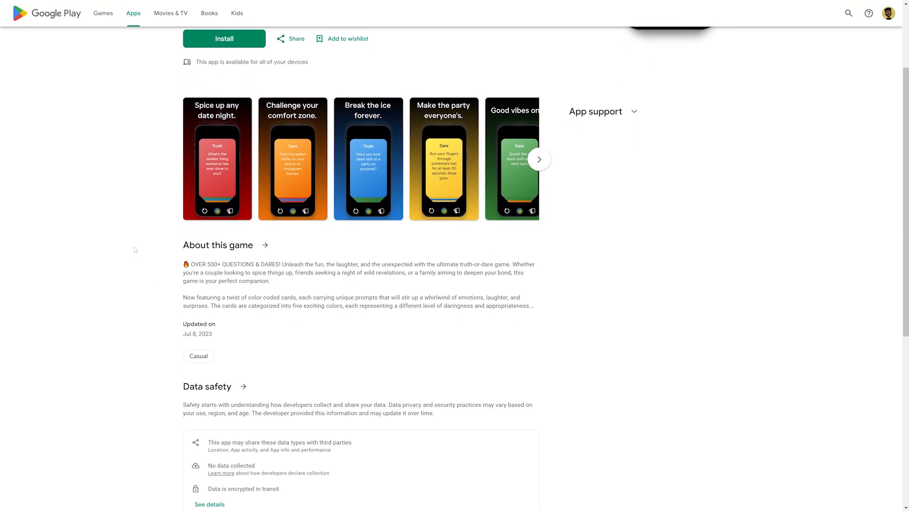
scroll("up", 3)
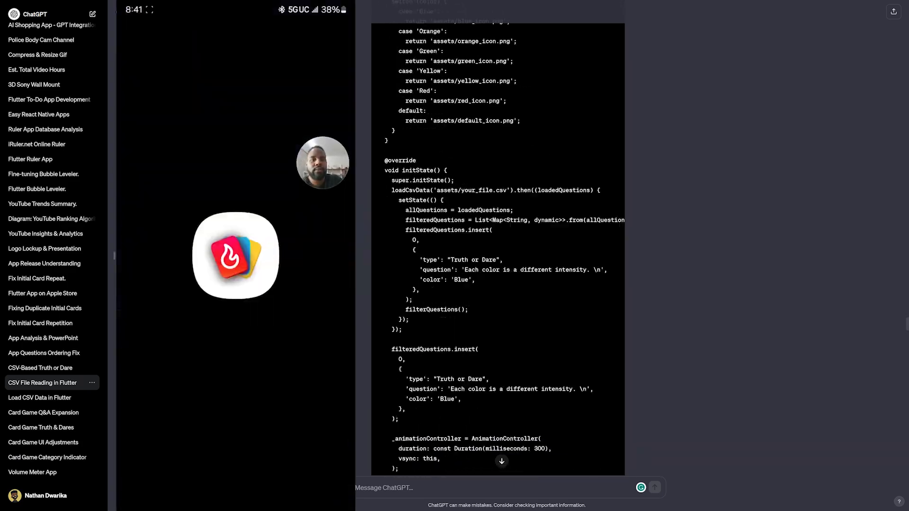
- Return to the 'CSV File Reading in Flutter' chat showing the initState CSV-loading code
left_click(235, 255)
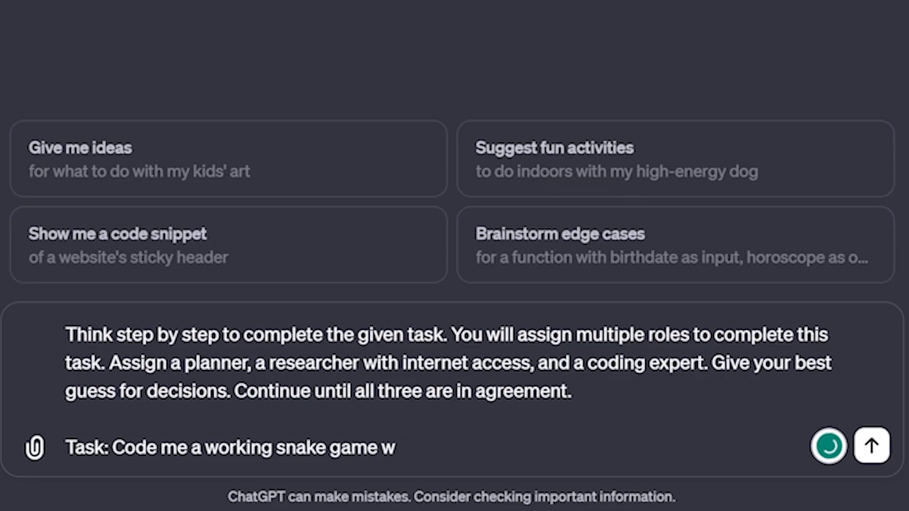
- Finish the multi-role prompt asking for a snake game 'in python with a score system'
type("in python with")
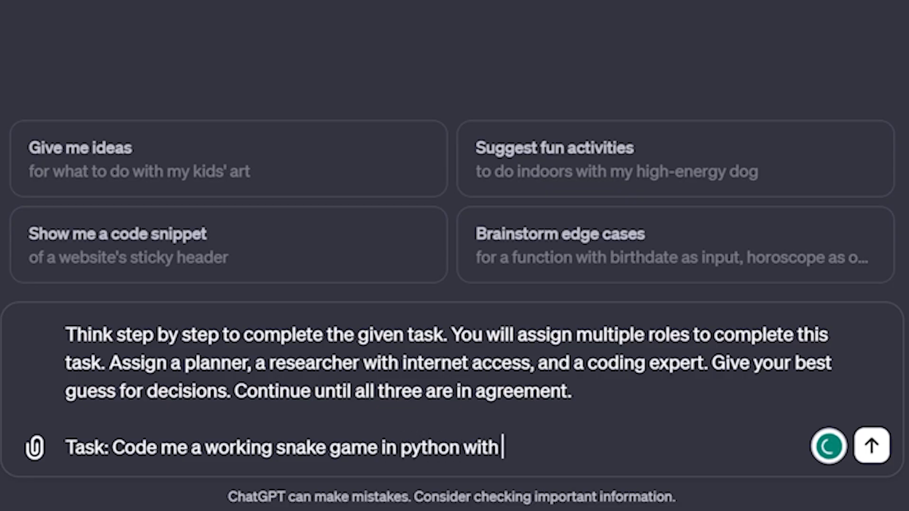
type("a score sys")
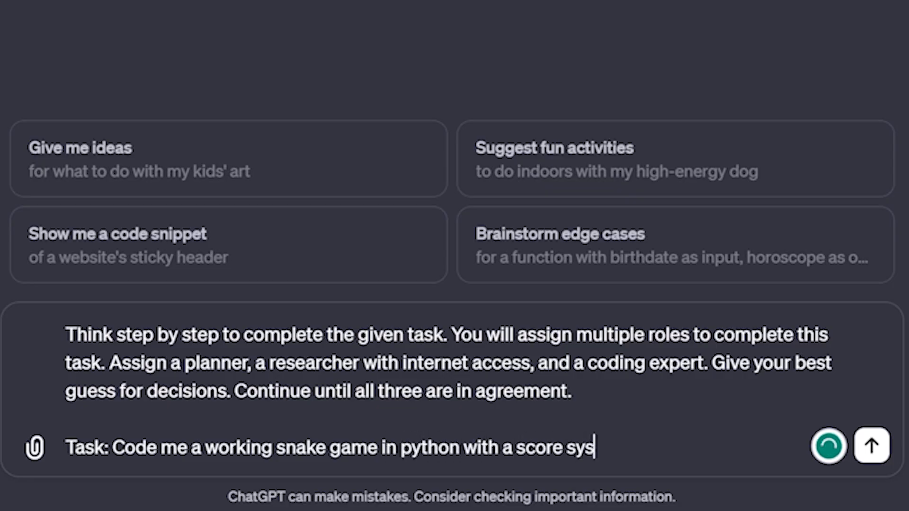
type("tem")
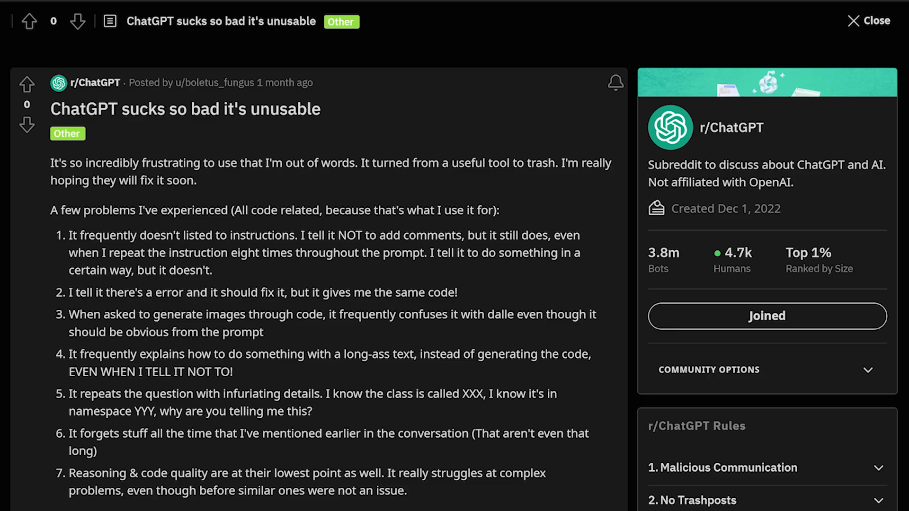
mouse_move(373, 228)
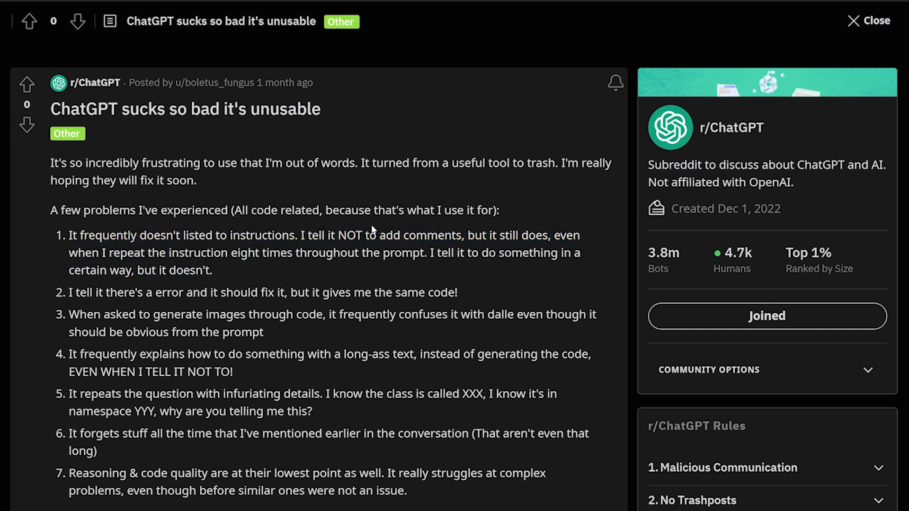
mouse_move(261, 280)
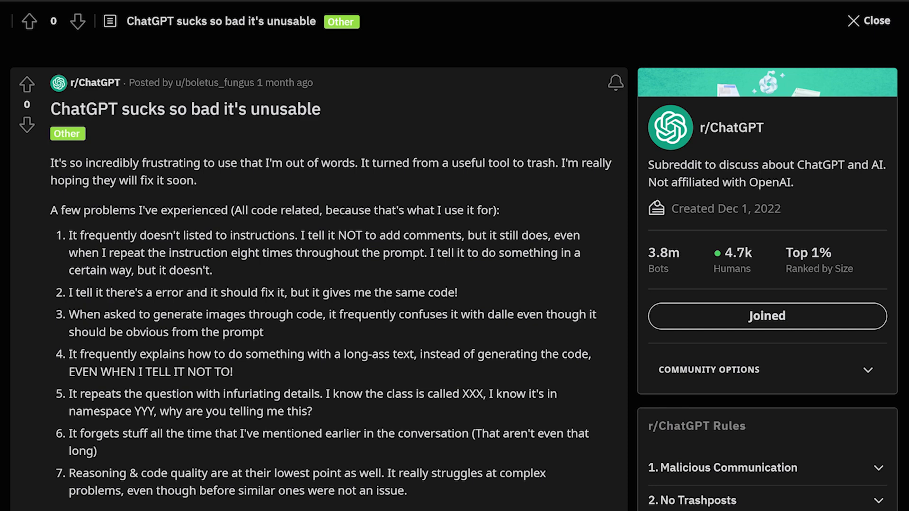
mouse_move(176, 451)
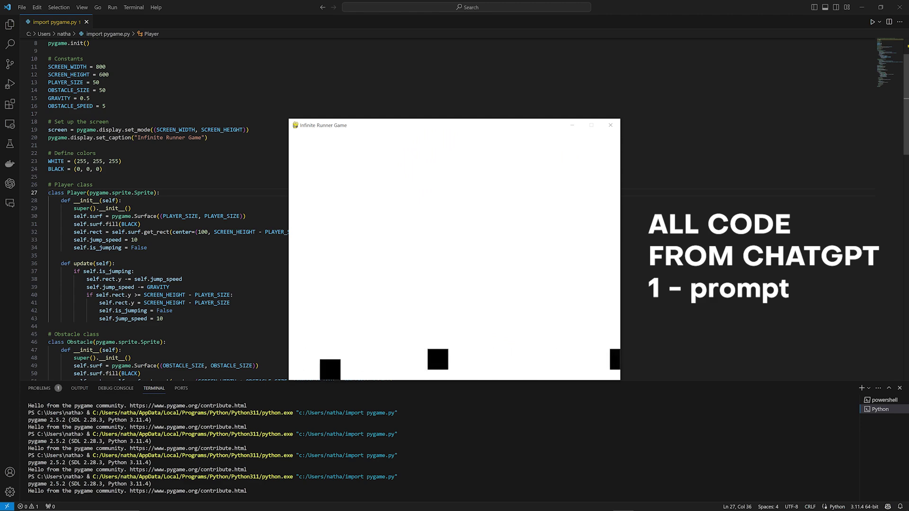
- Run the pygame Infinite Runner script so its game window appears
left_click(610, 125)
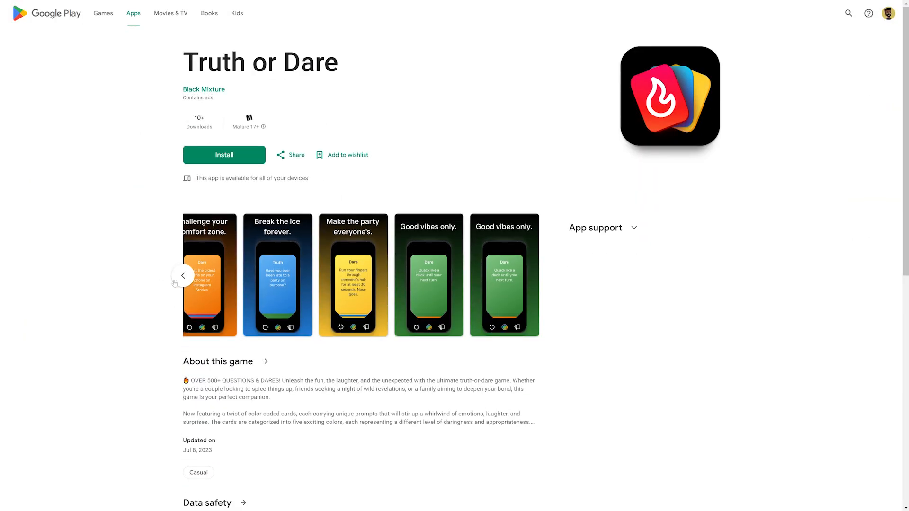
scroll("down", 3)
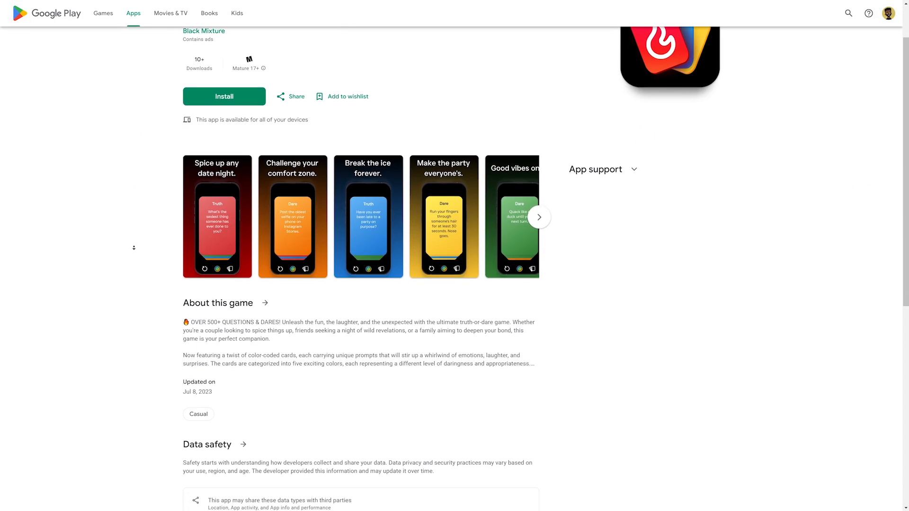
scroll("down", 3)
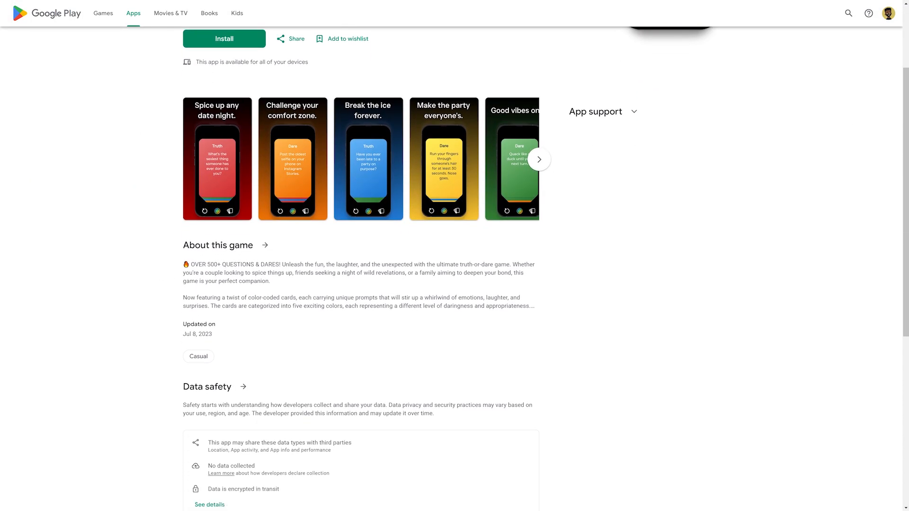
scroll("up", 3)
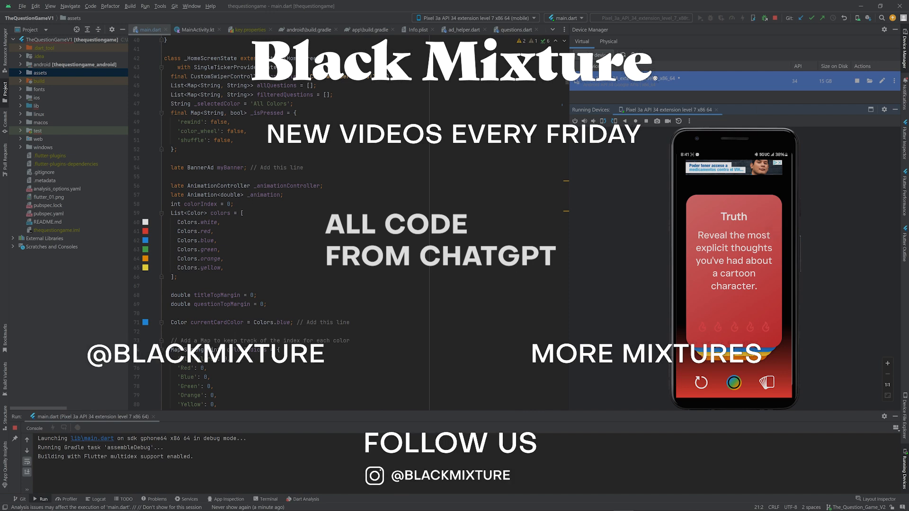
- Scroll through the main.dart code while the Truth or Dare app runs on the emulator
scroll("down", 3)
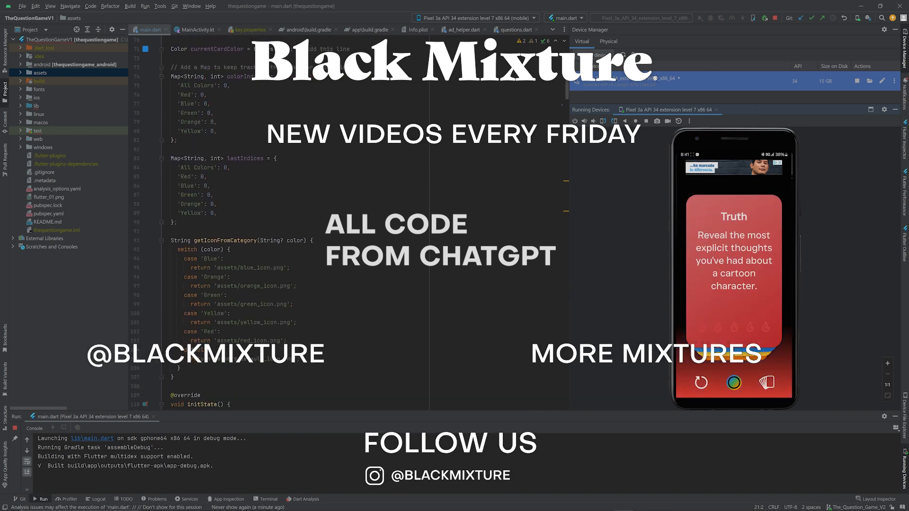
scroll("down", 3)
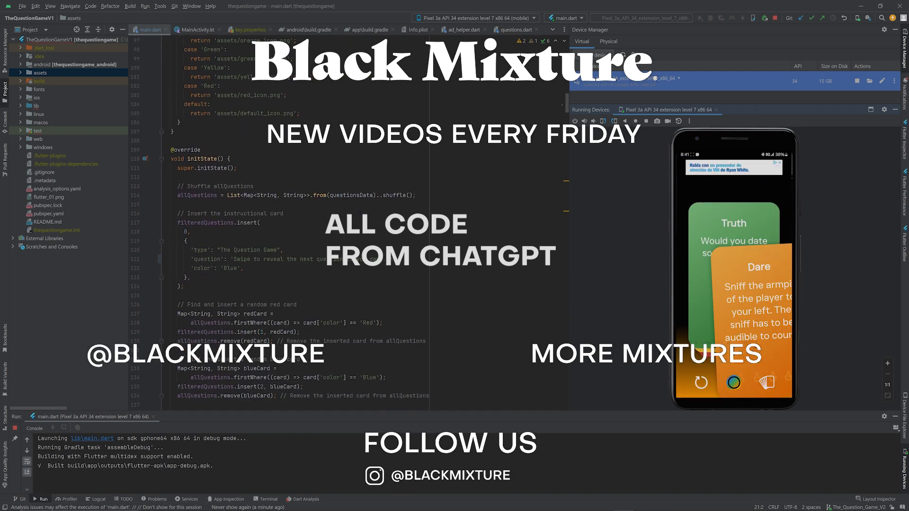